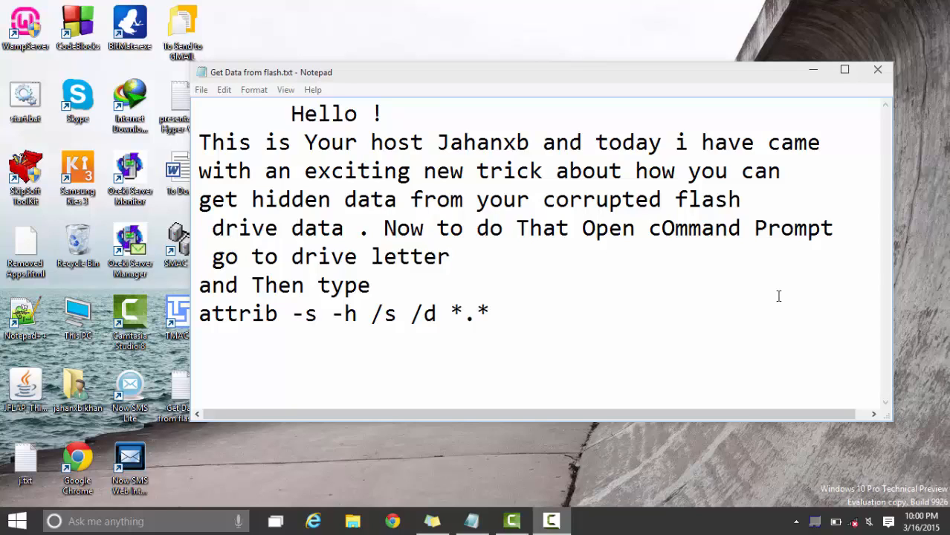
- Search the Start menu for cmd and launch Command Prompt from the results
click(21, 517)
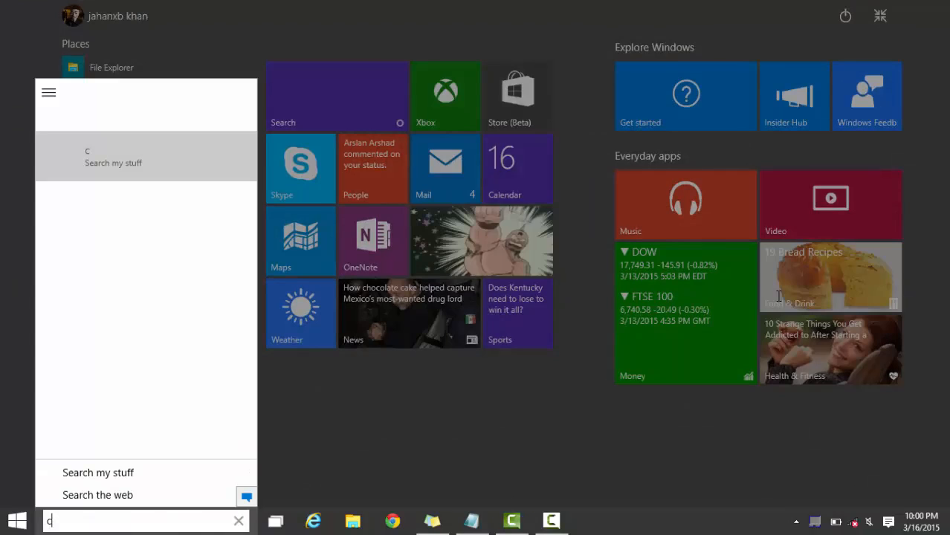
text(md)
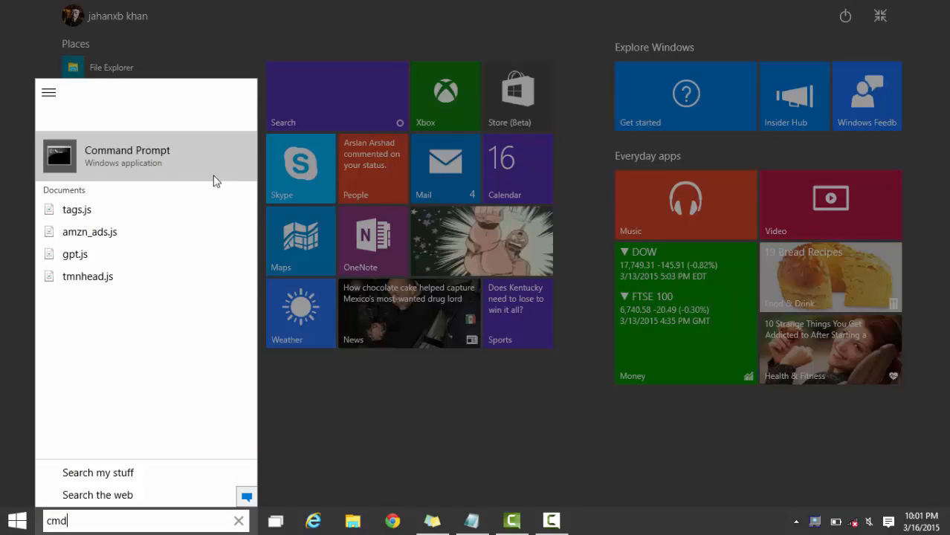
click(126, 156)
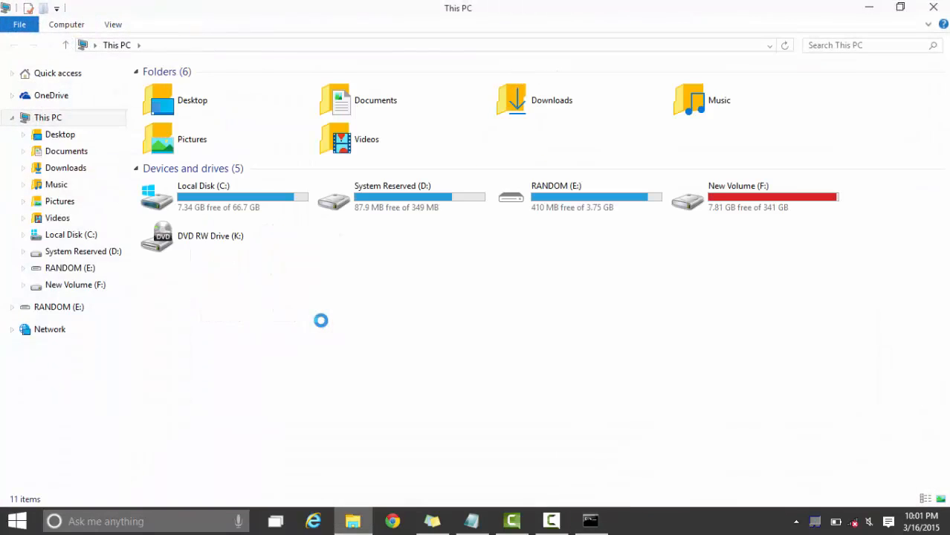
- Inspect RANDOM (E:) showing only System Volume Information, return to This PC, and bring Command Prompt forward
click(578, 196)
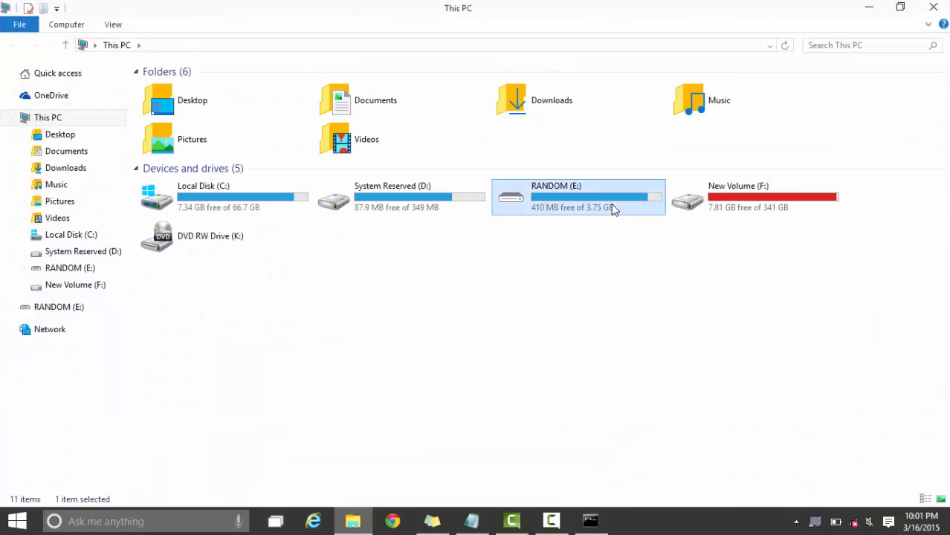
click(578, 197)
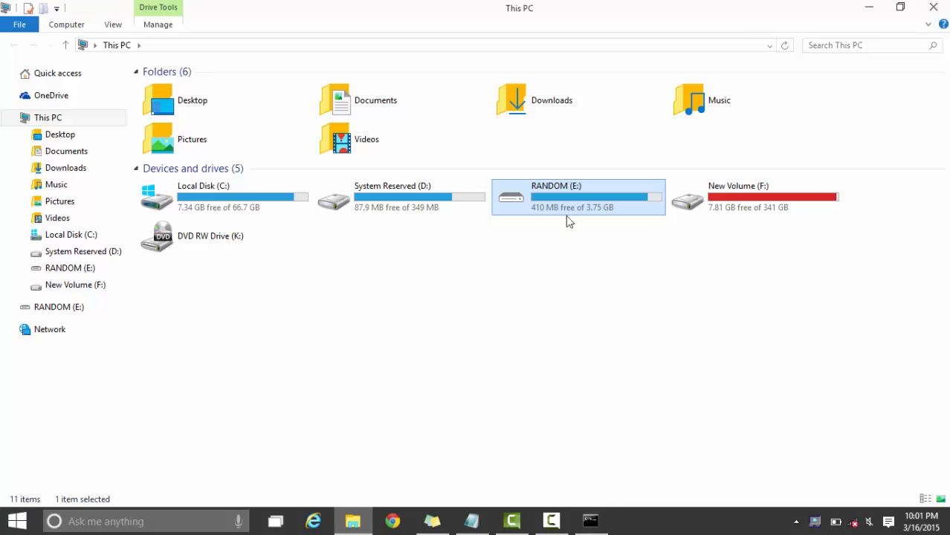
double_click(579, 197)
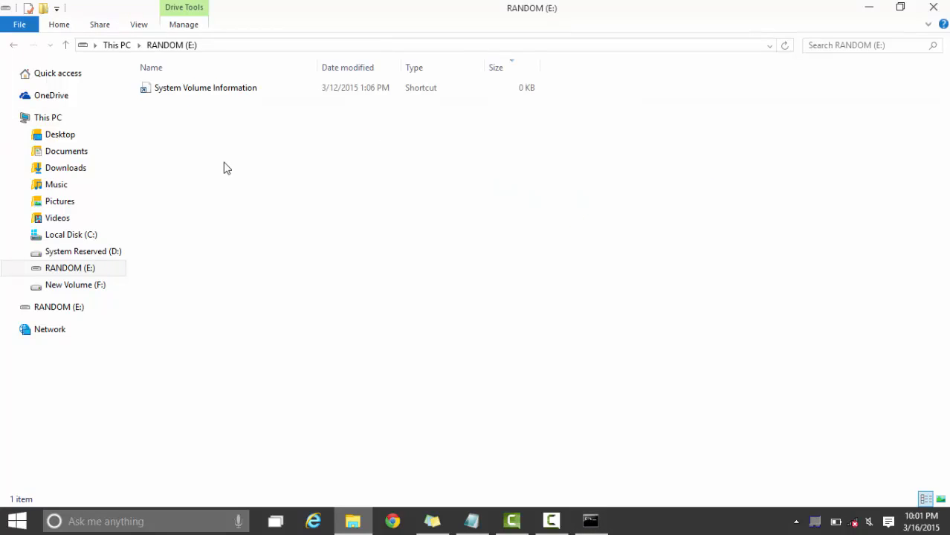
click(48, 116)
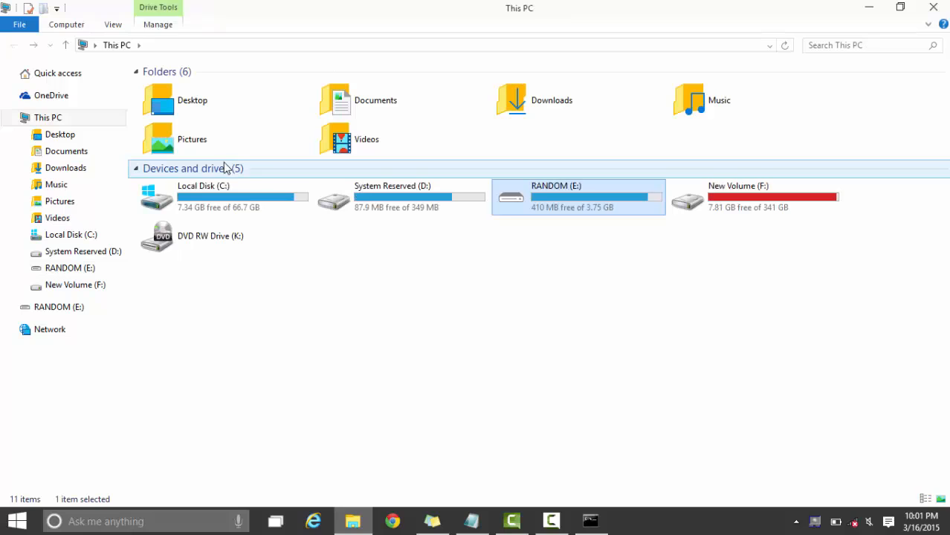
click(590, 521)
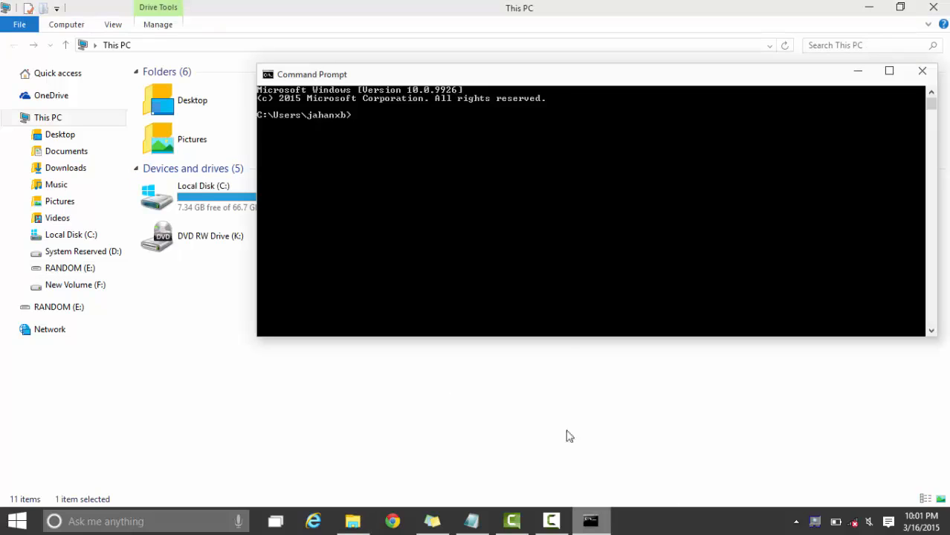
- Switch to drive E: and run attrib -s -h /s /d *.* to unhide all files
text(e:)
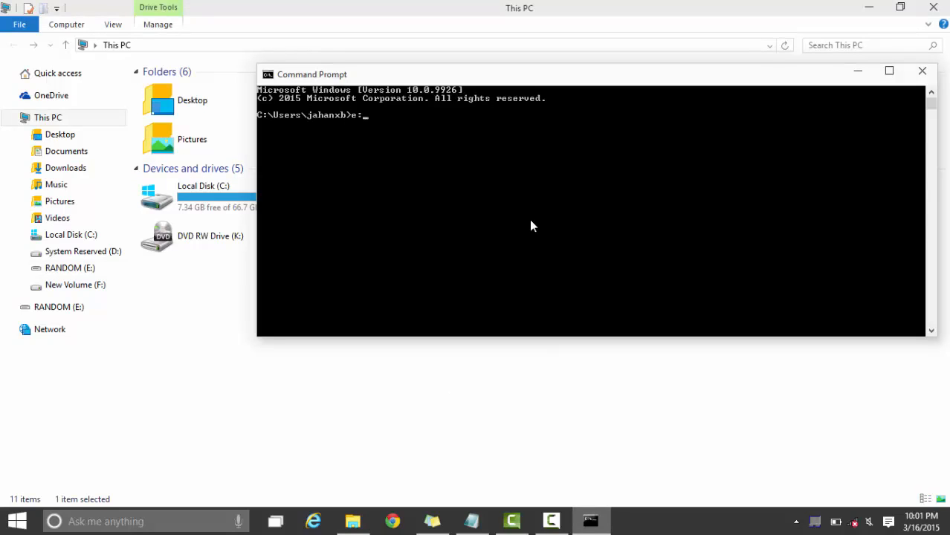
text(attri)
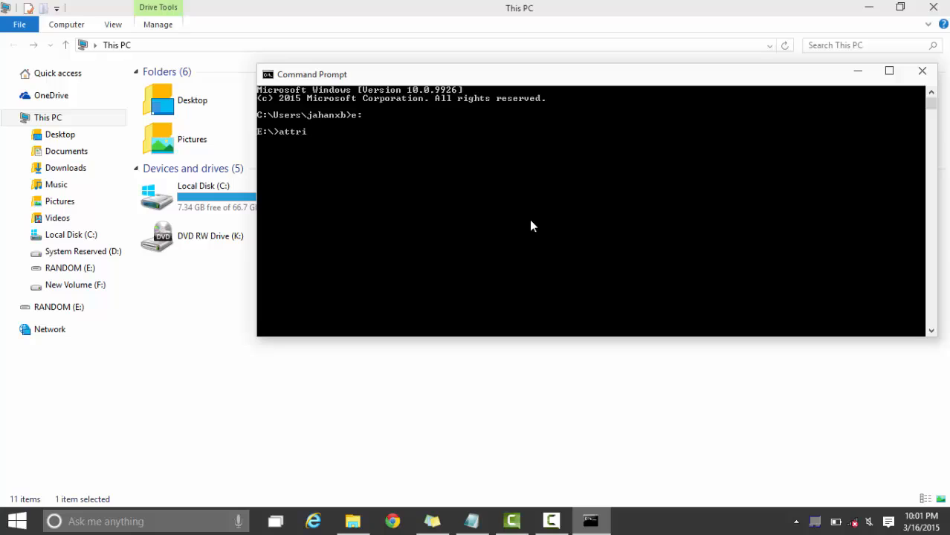
text(b -s -h /s /d)
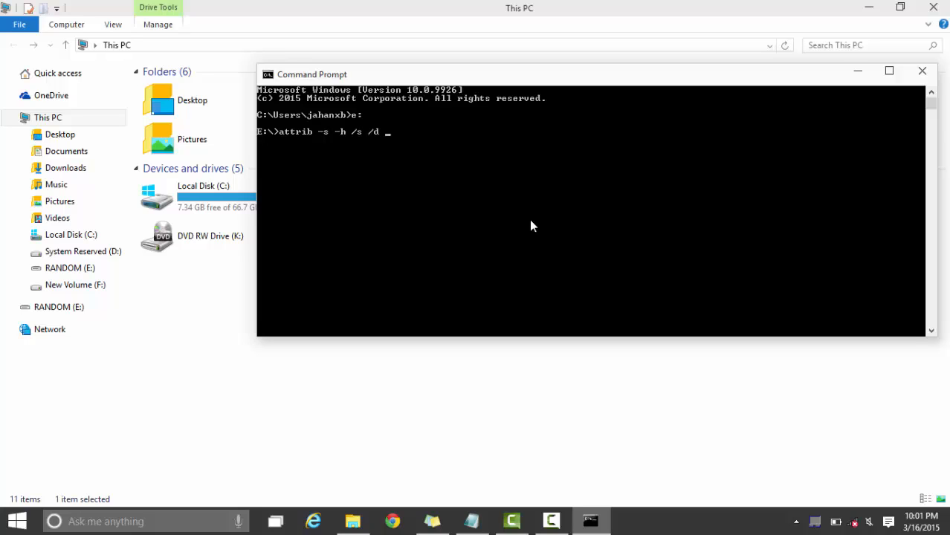
text(*.*)
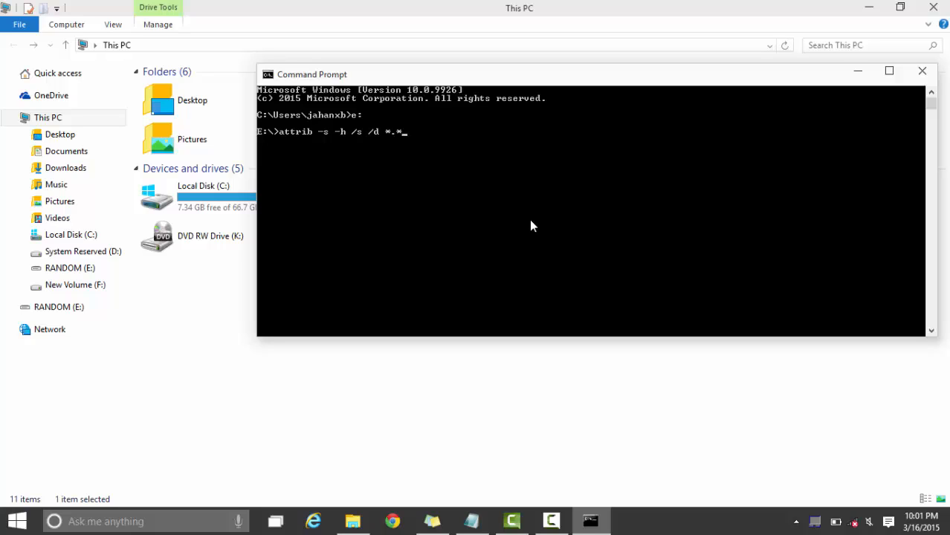
key(Enter)
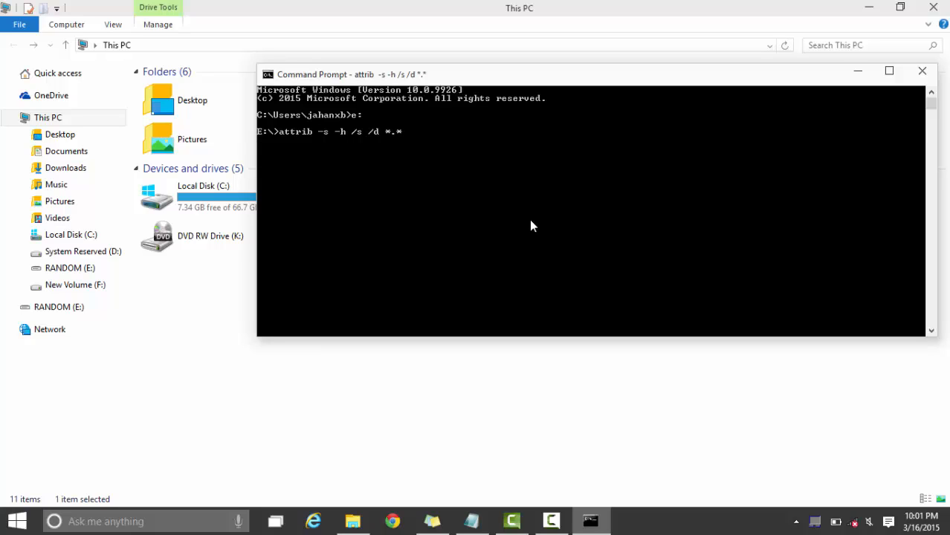